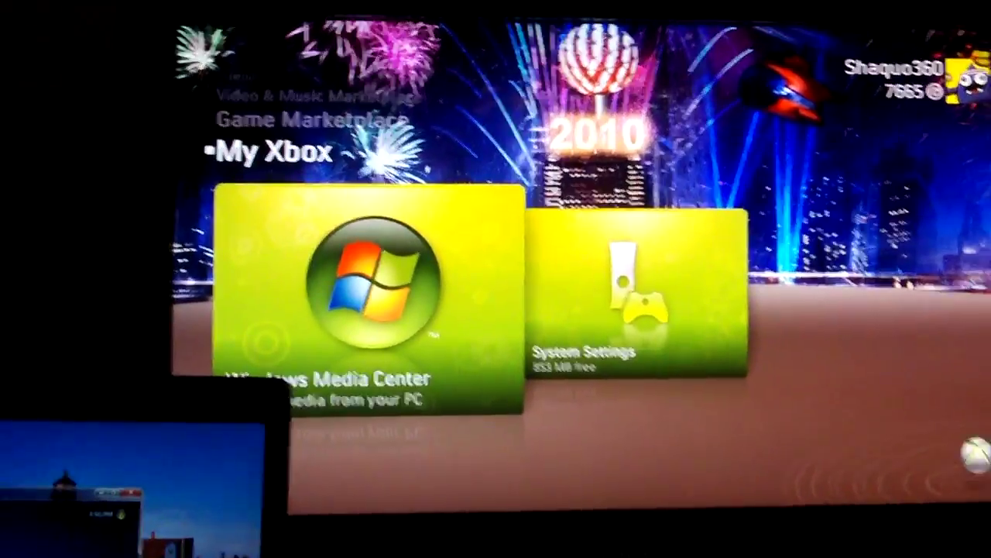
Launch the Windows Media Center tile from My Xbox to begin Extender setup
{"action": "left_click", "coordinate": [364, 295]}
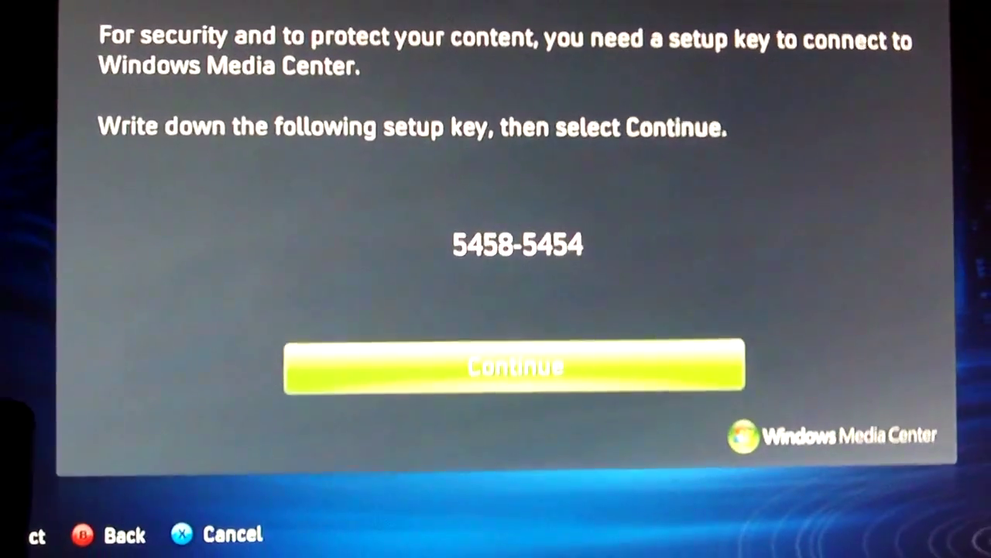
{"action": "left_click", "coordinate": [515, 366]}
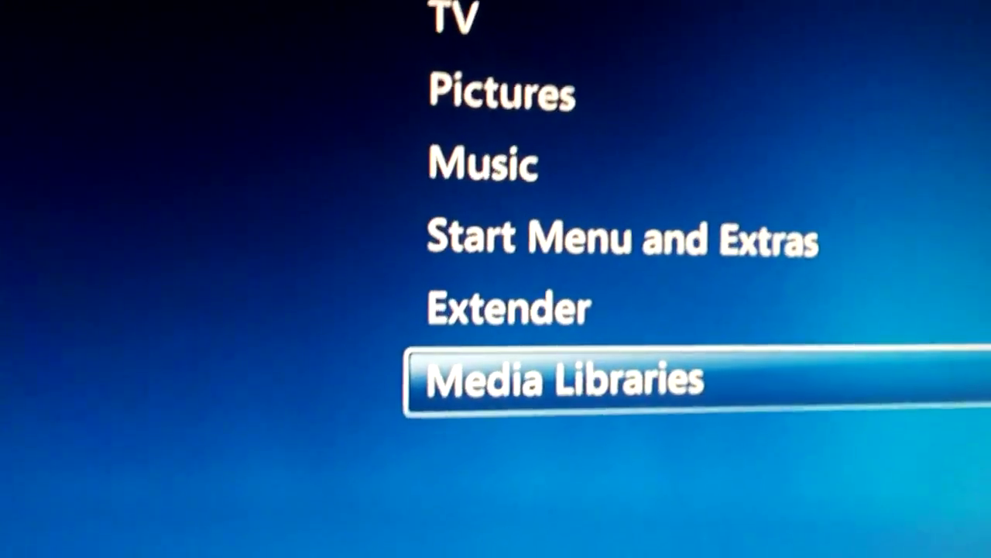
Open Media Libraries from the Windows Media Center settings menu
{"action": "left_click", "coordinate": [553, 379]}
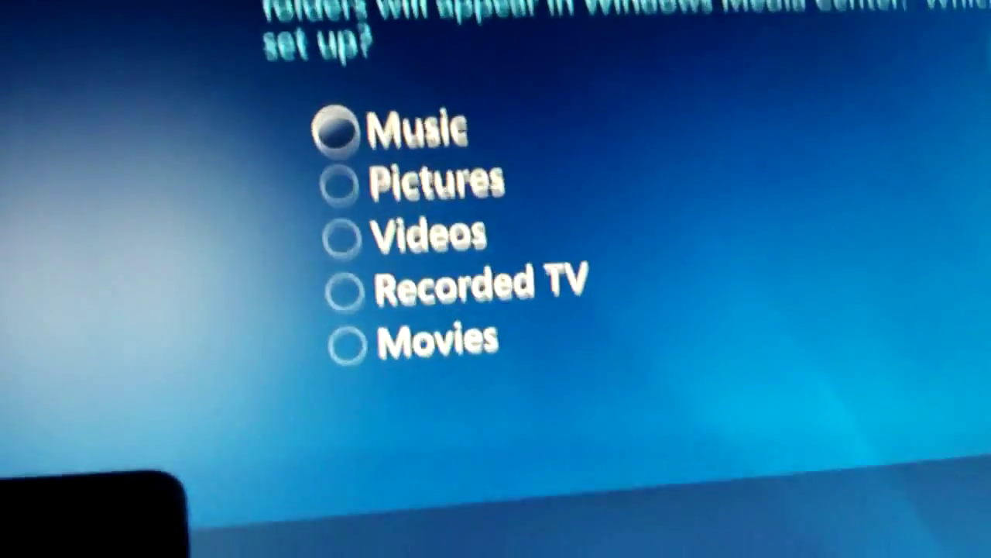
Choose the Movies library and the option to add folders to it
{"action": "left_click", "coordinate": [368, 342]}
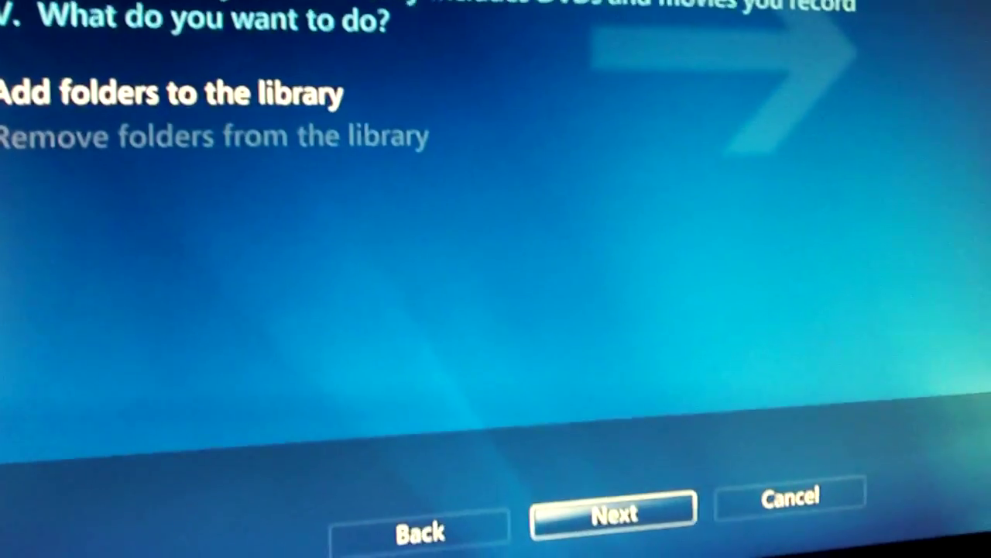
{"action": "left_click", "coordinate": [613, 511]}
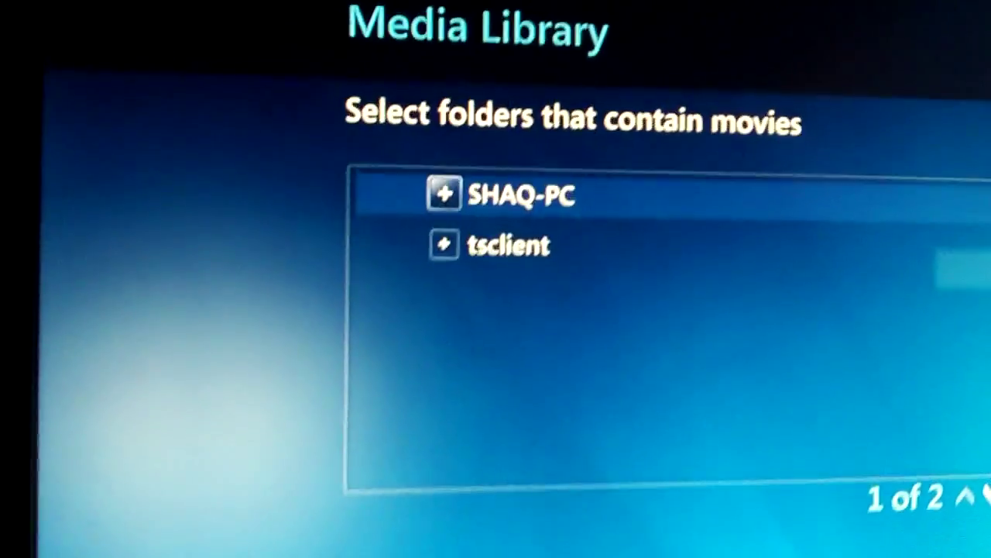
Add SHAQ-PC's Users\Public folder with sub-folders to Movies and finish setup
{"action": "left_click", "coordinate": [444, 194]}
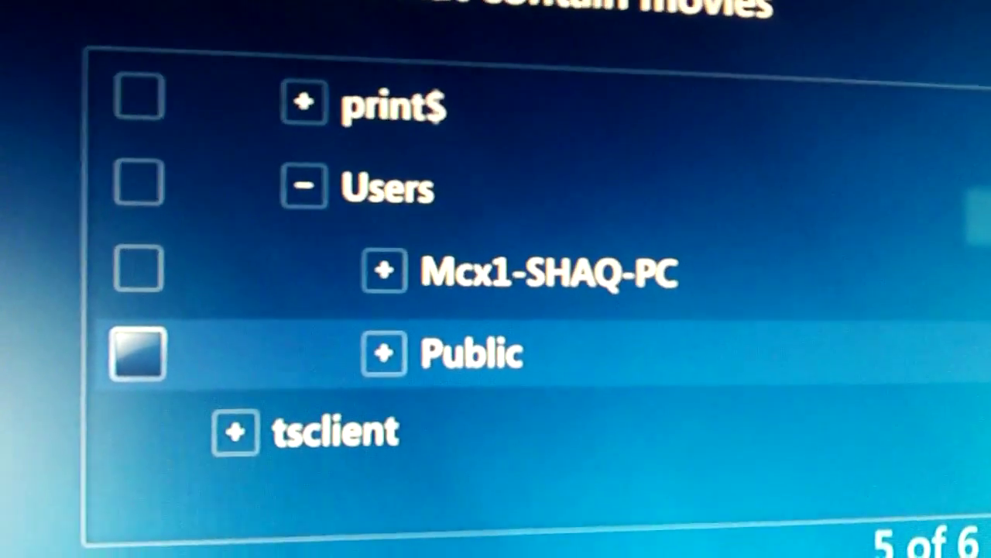
{"action": "left_click", "coordinate": [137, 354]}
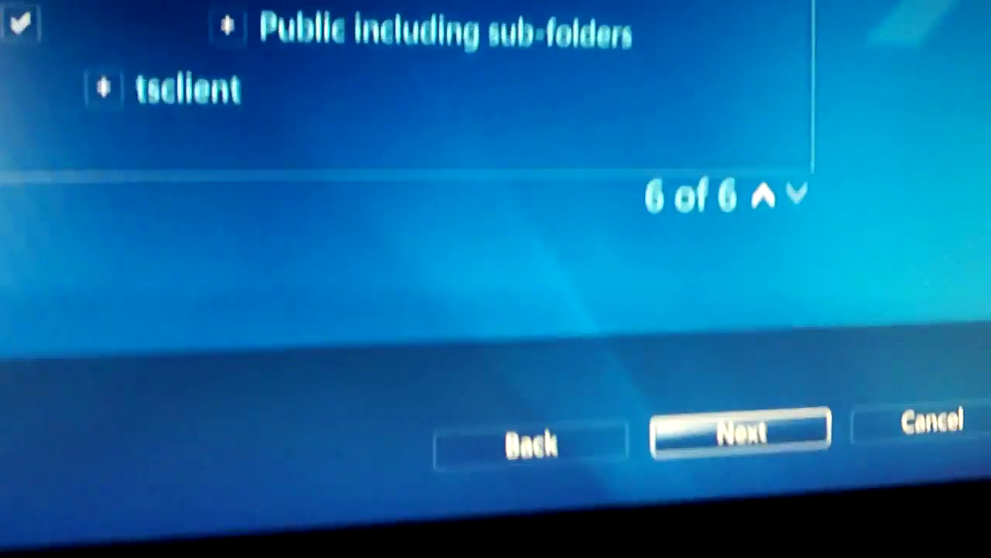
{"action": "left_click", "coordinate": [739, 430]}
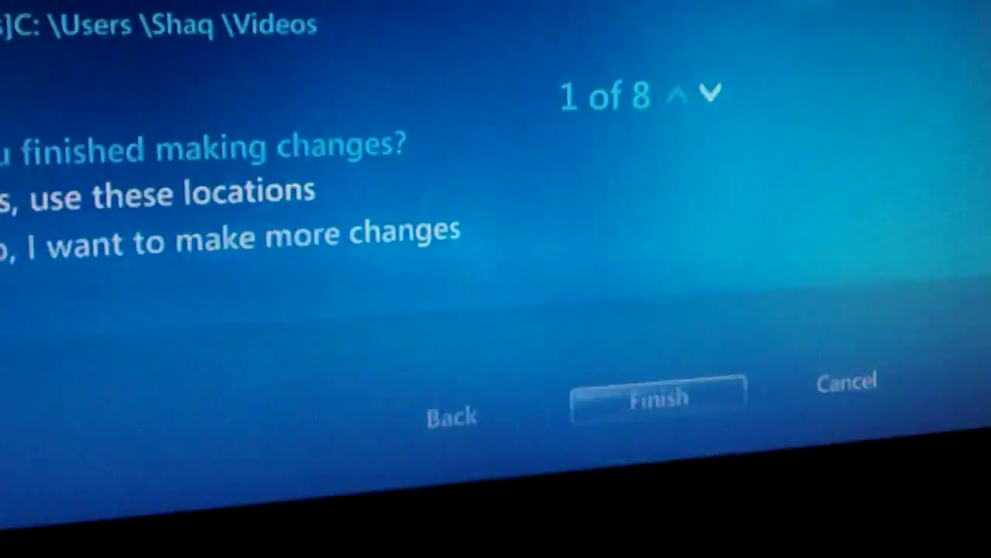
{"action": "left_click", "coordinate": [657, 398]}
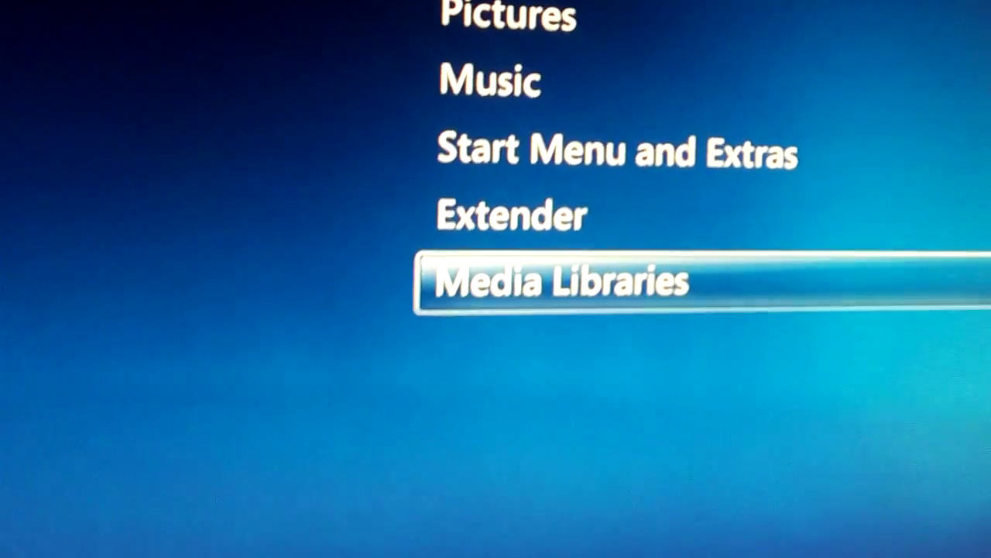